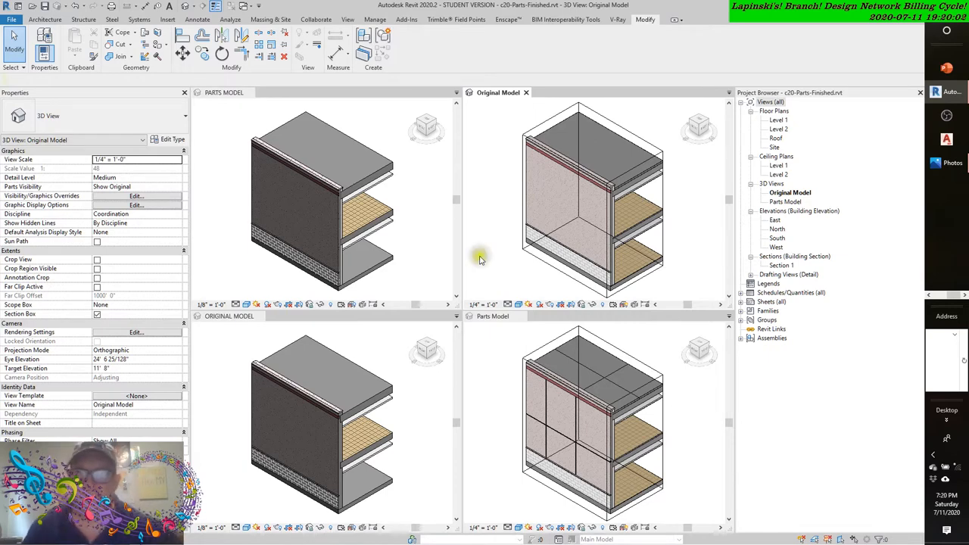
pyautogui.moveTo(645, 364)
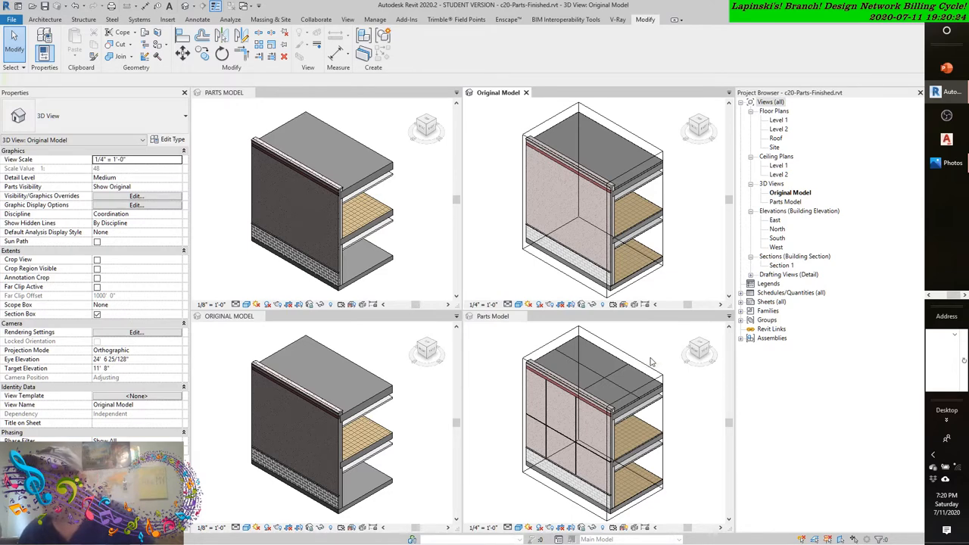
pyautogui.moveTo(665, 369)
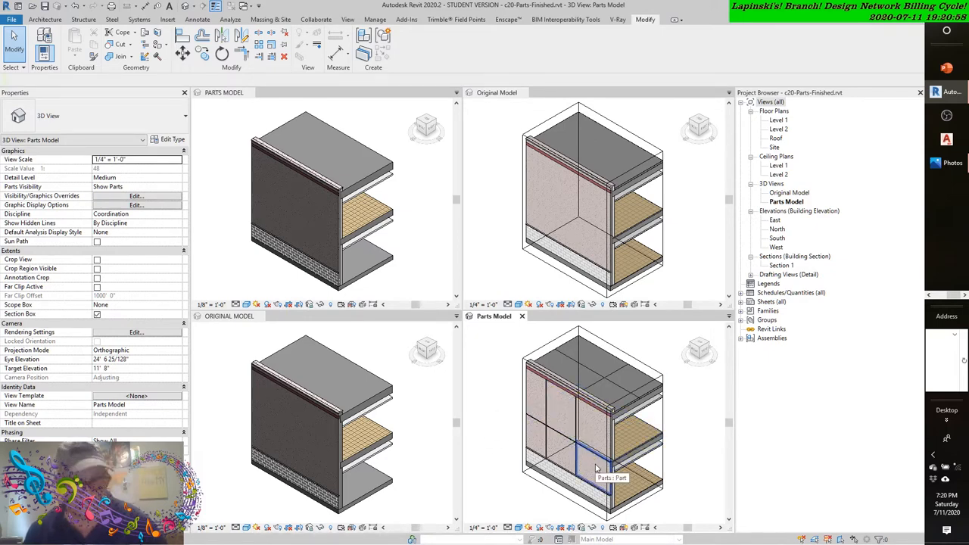
# Select a lower wall panel part and Ctrl-add its neighbouring panel to the selection.
pyautogui.click(593, 465)
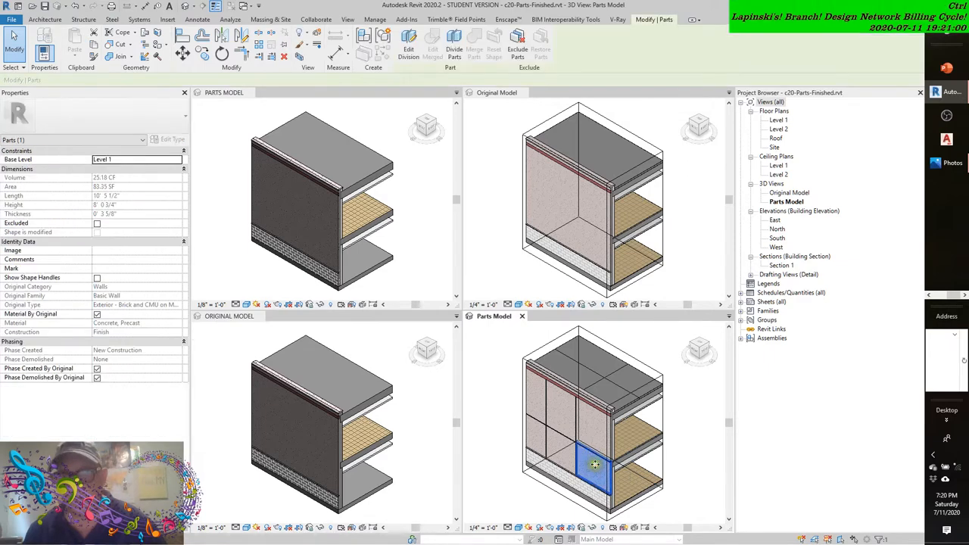
pyautogui.click(569, 456)
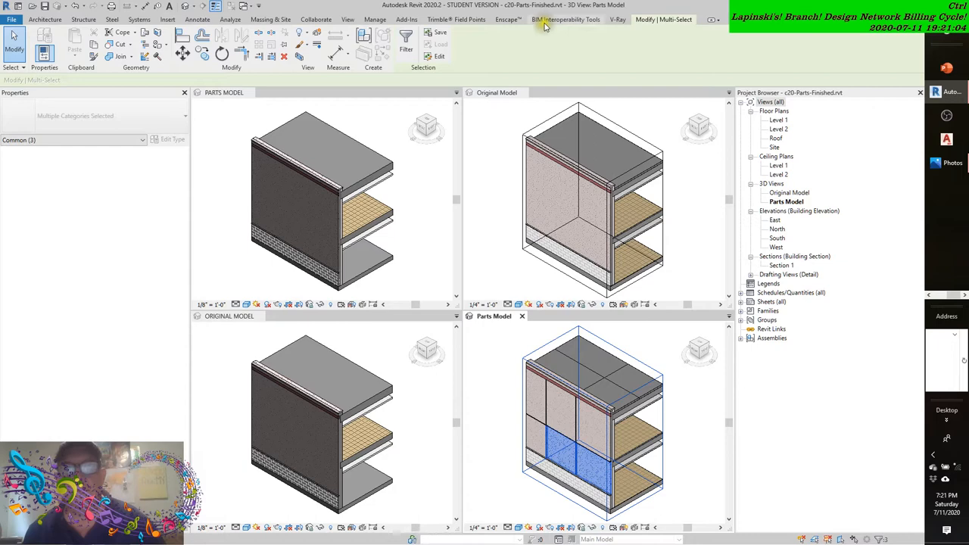
pyautogui.moveTo(476, 421)
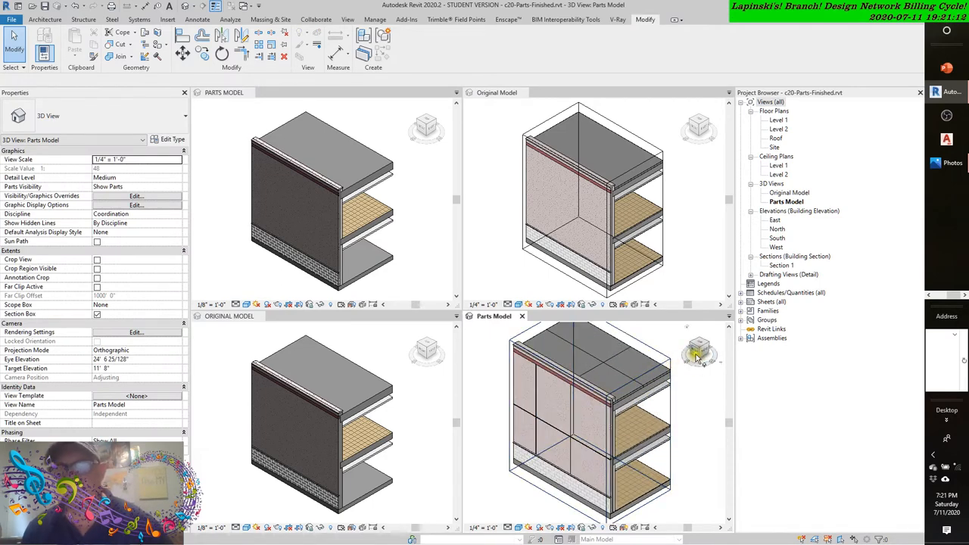
pyautogui.click(588, 454)
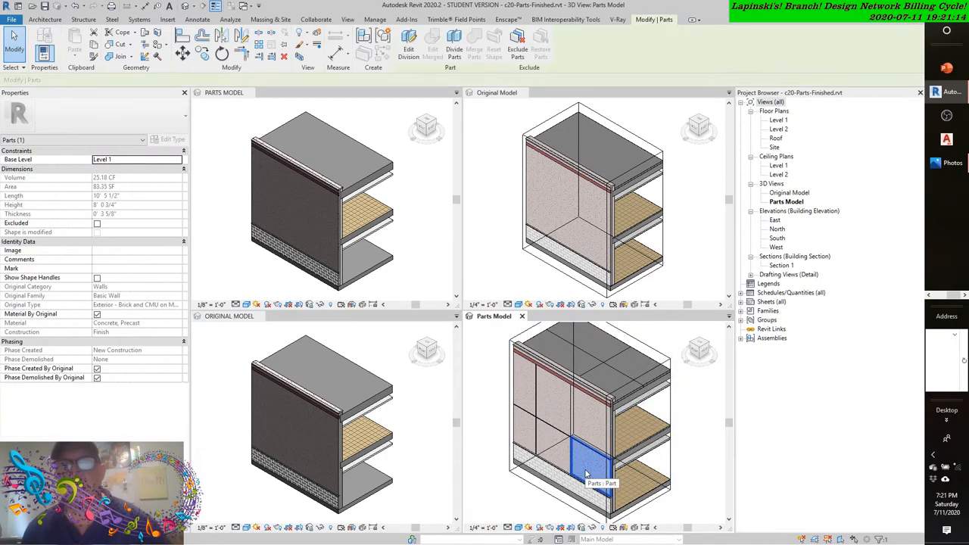
pyautogui.click(561, 462)
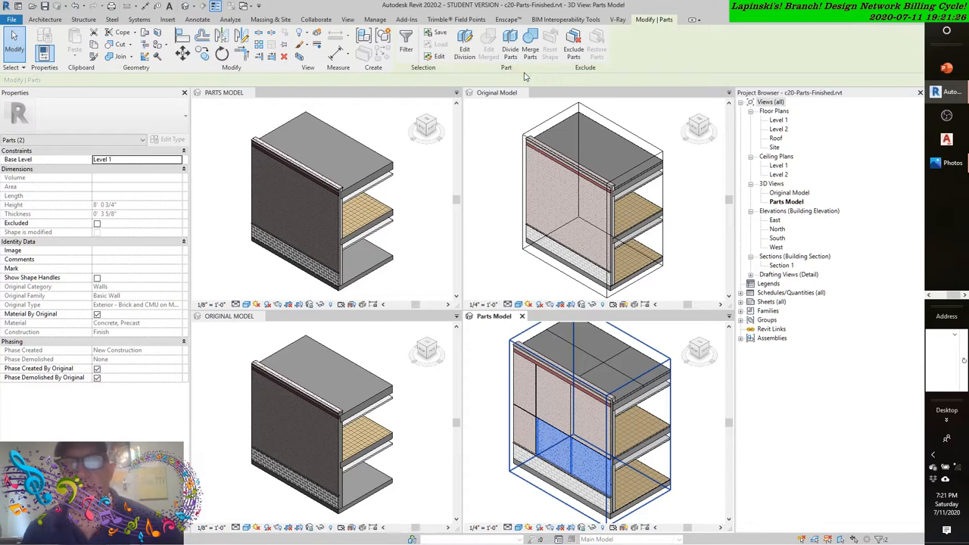
pyautogui.moveTo(530, 36)
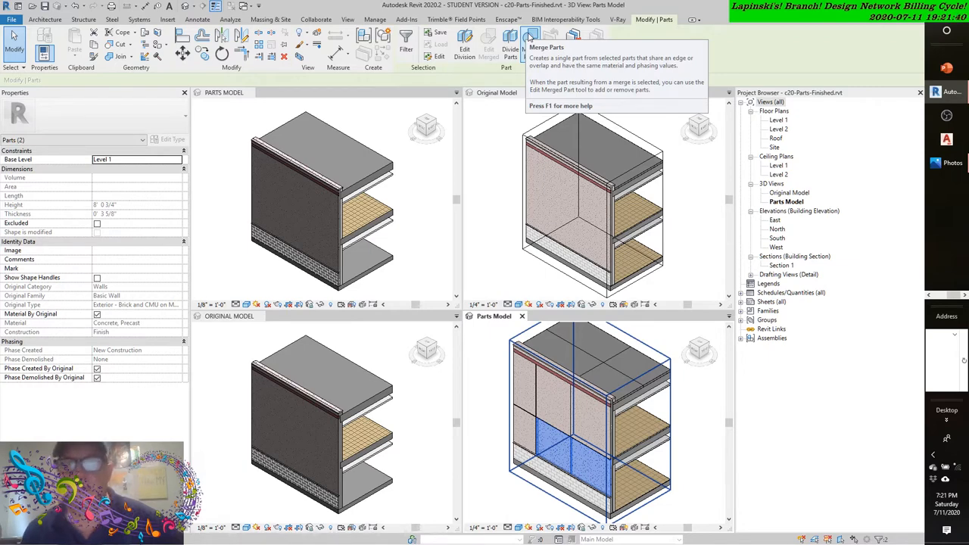
# Run Merge Parts on the selection, getting a warning that some parts were excluded.
pyautogui.click(530, 37)
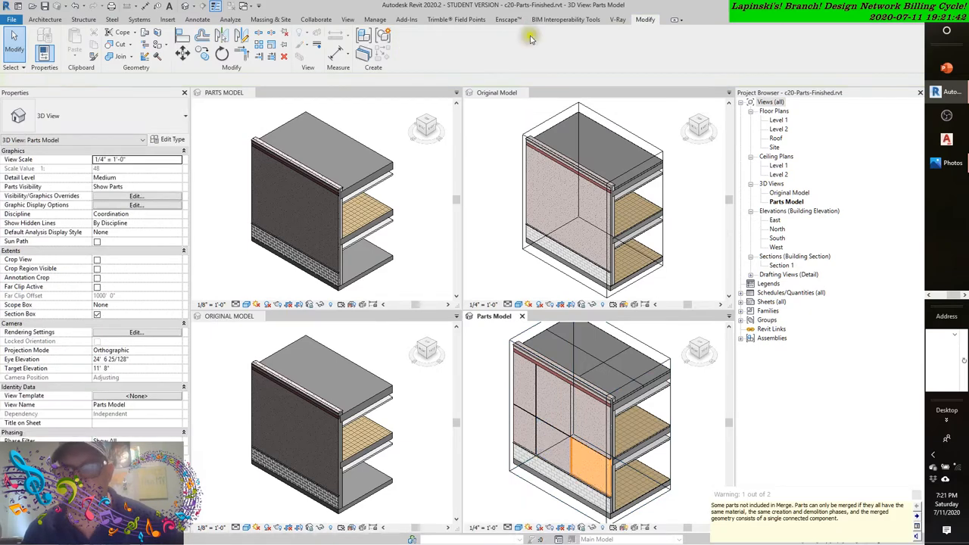
pyautogui.moveTo(532, 40)
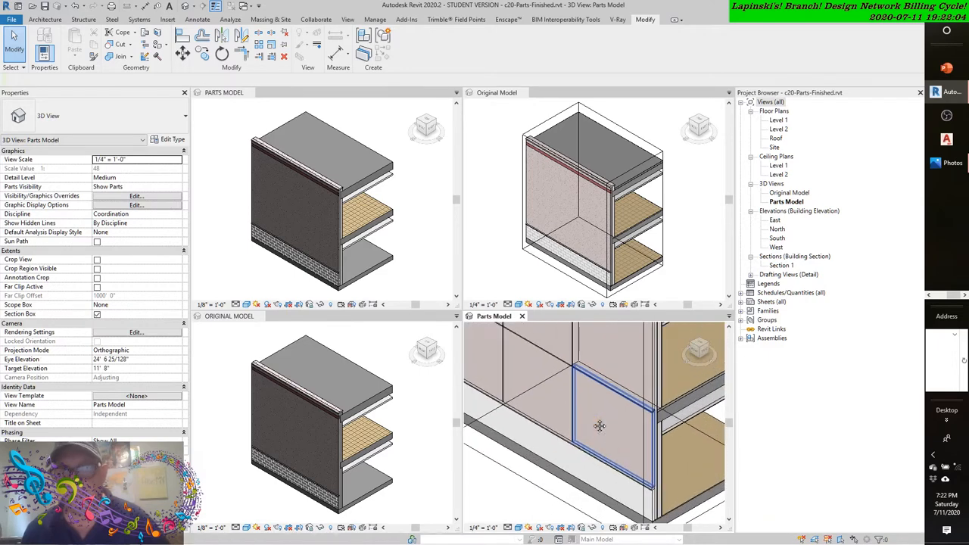
# Zoom to the lower panels, select two adjacent ones and merge them into one part.
pyautogui.moveTo(598, 424); pyautogui.dragTo(500, 472)
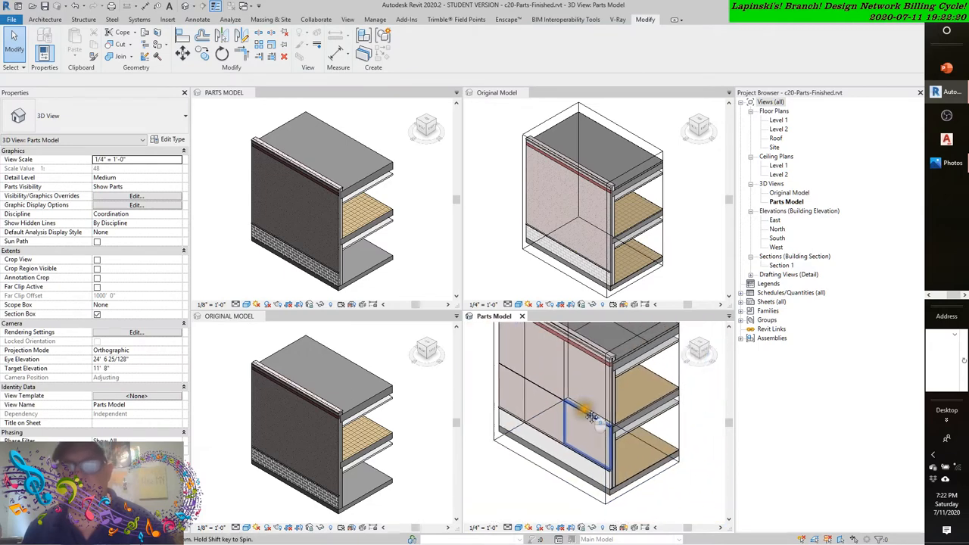
pyautogui.click(575, 417)
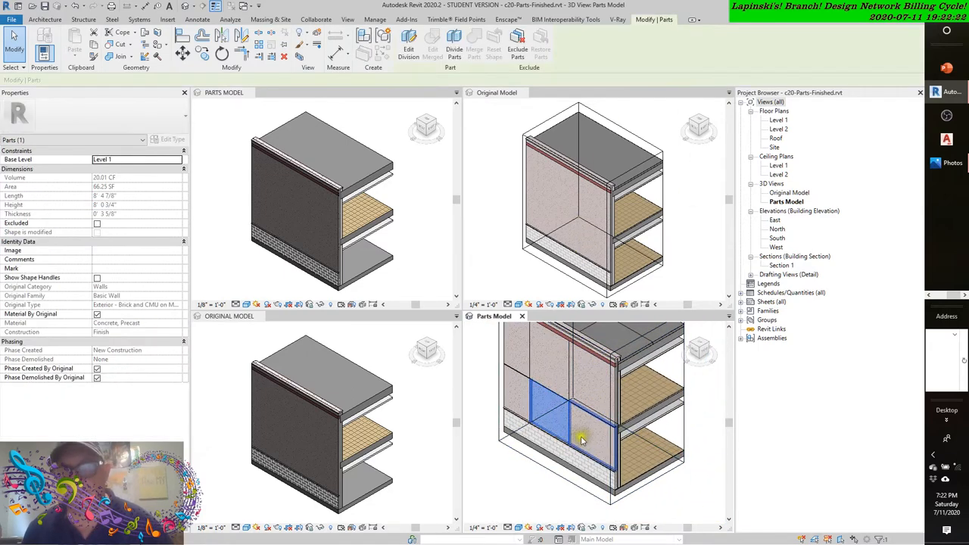
pyautogui.click(583, 440)
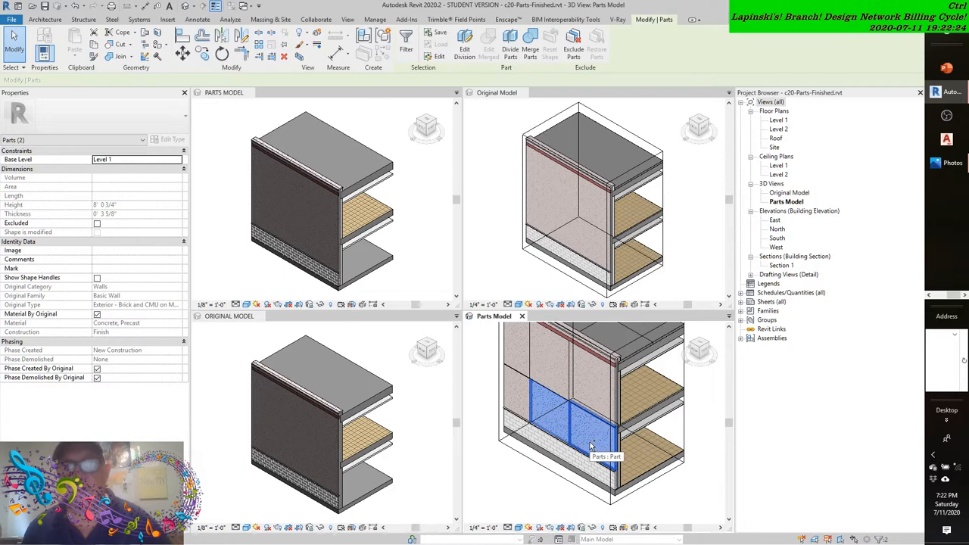
pyautogui.click(545, 381)
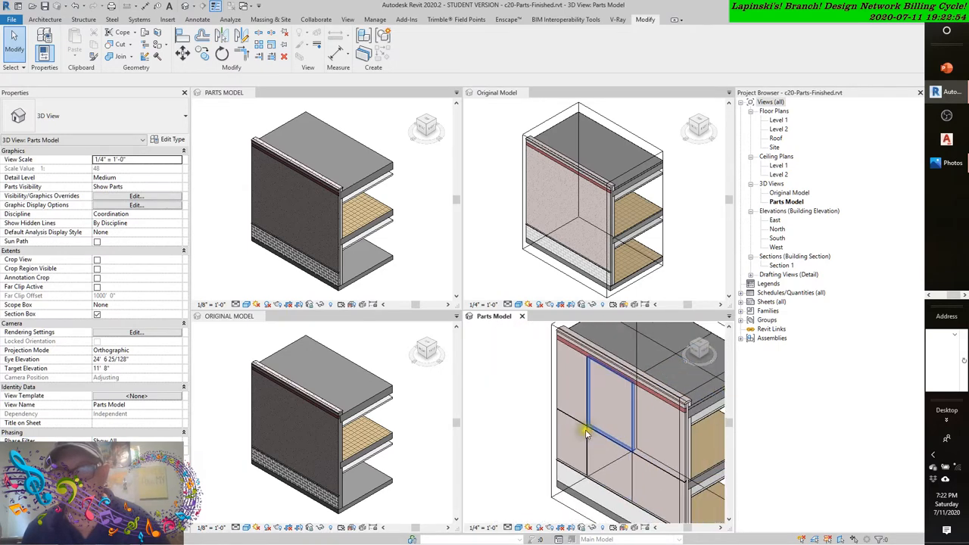
# Edit the wall division, set the part Gap to 0 and finish with nothing selected.
pyautogui.click(583, 393)
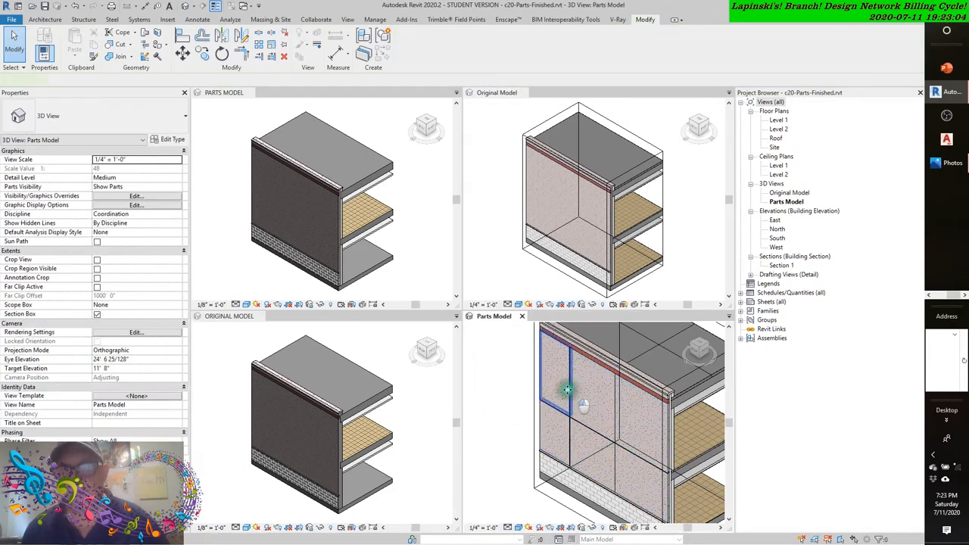
pyautogui.click(567, 391)
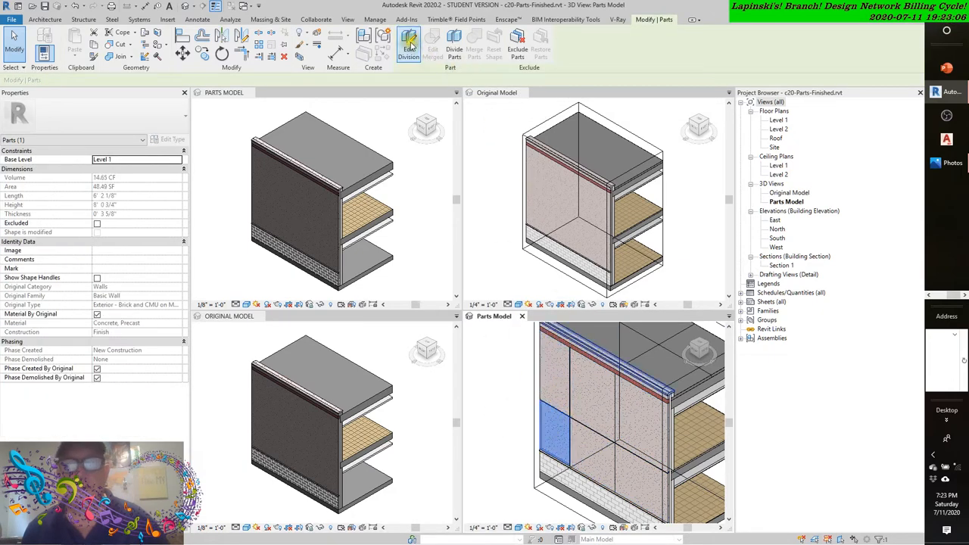
pyautogui.click(409, 42)
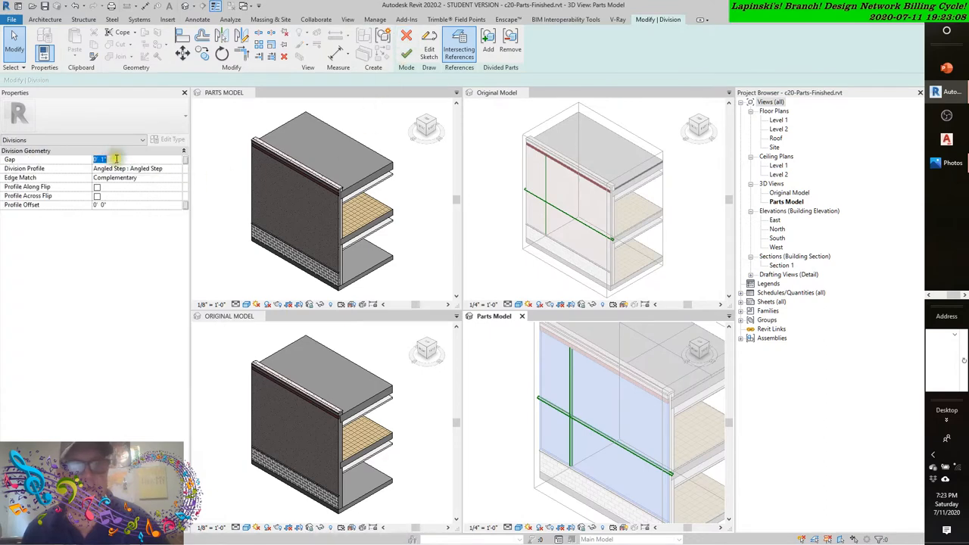
pyautogui.write('0')
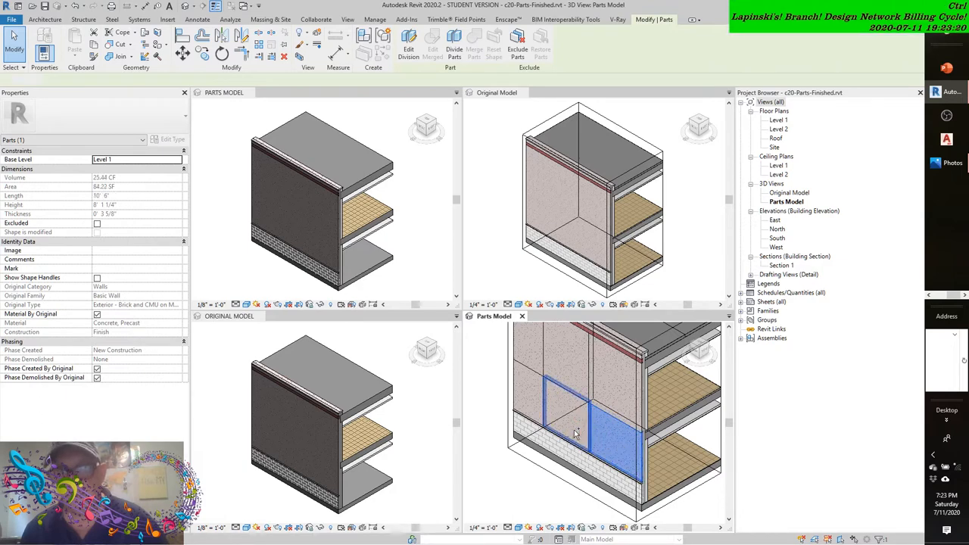
pyautogui.click(533, 409)
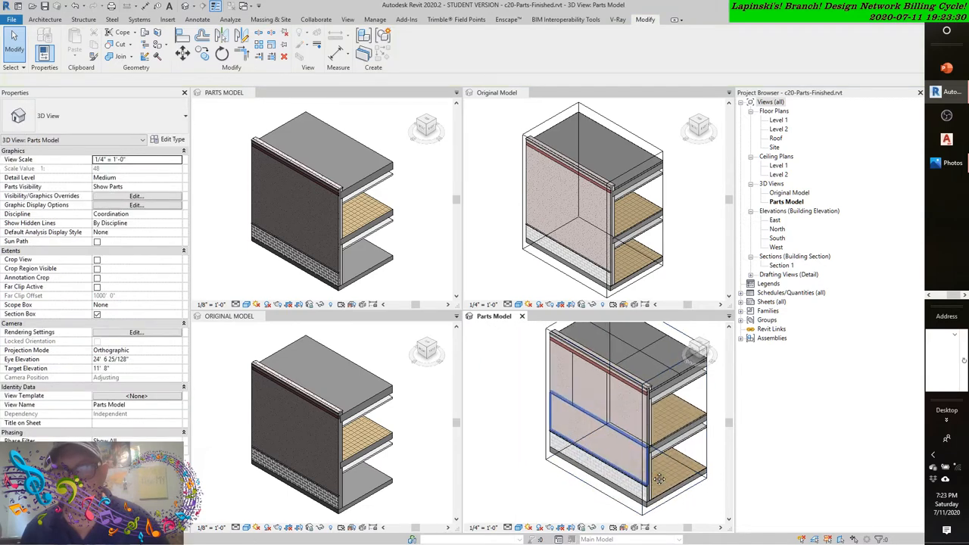
# Add the first reference plane as an intersecting reference dividing the lower part, then finish editing.
pyautogui.click(598, 424)
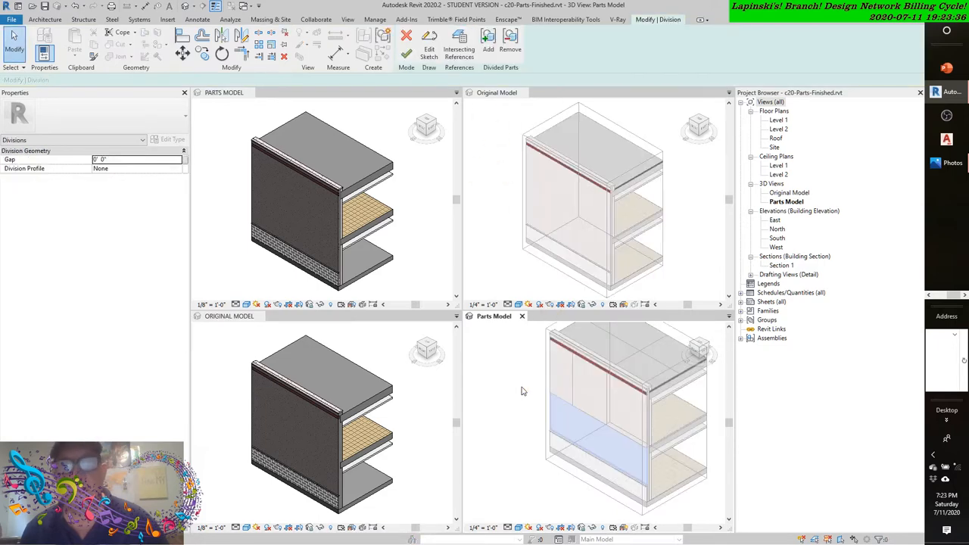
pyautogui.click(460, 42)
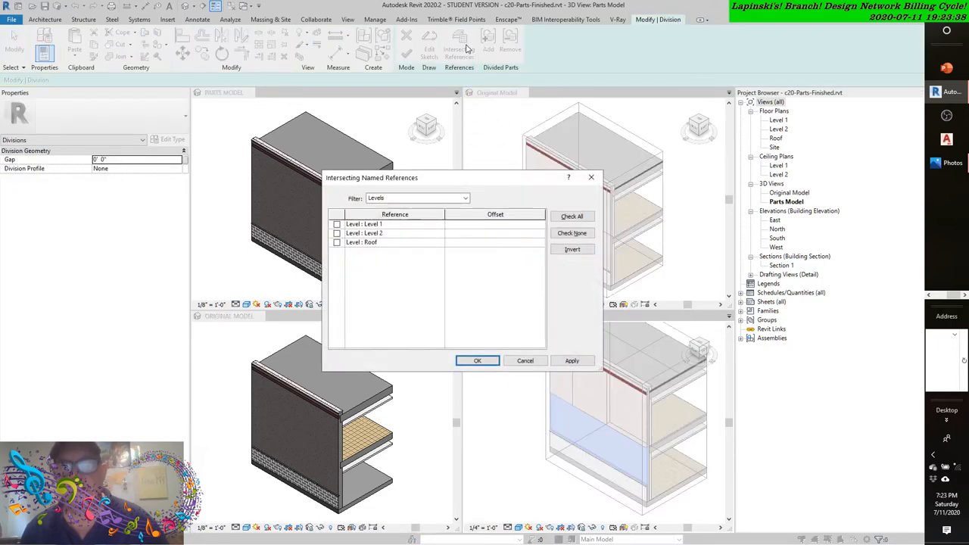
pyautogui.click(465, 197)
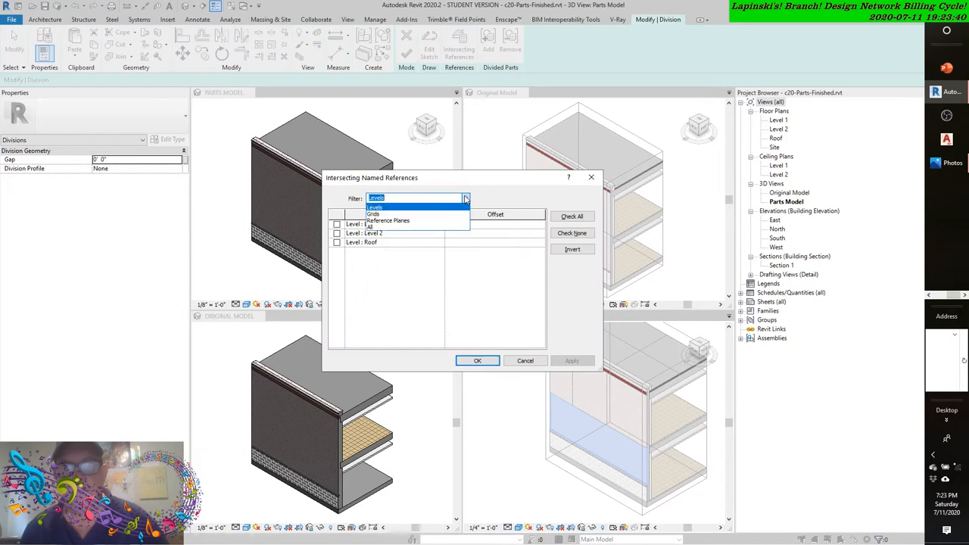
pyautogui.moveTo(387, 221)
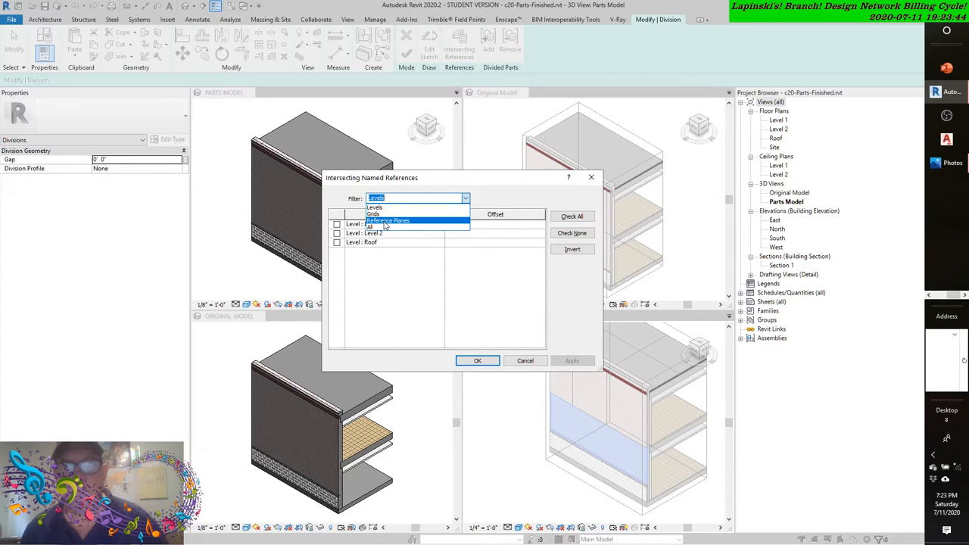
pyautogui.click(388, 221)
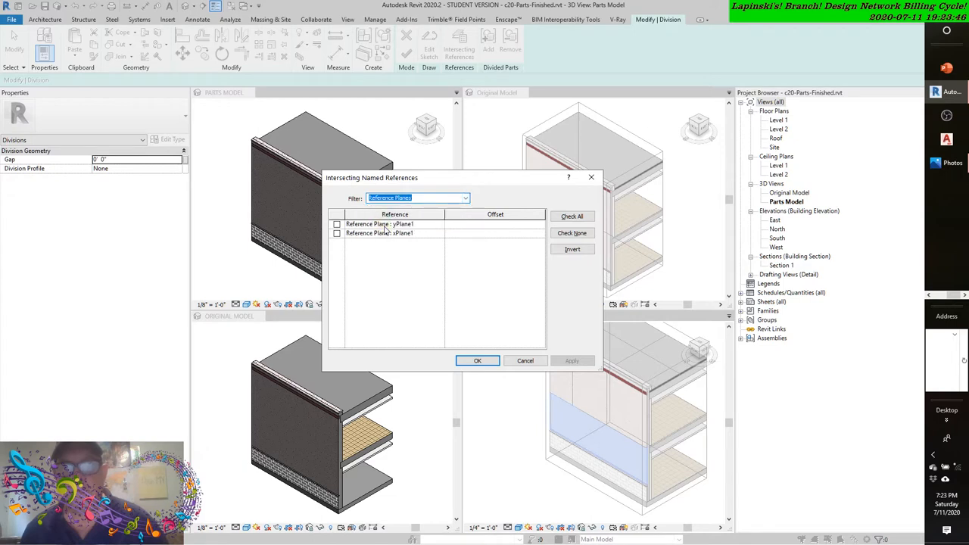
pyautogui.click(336, 224)
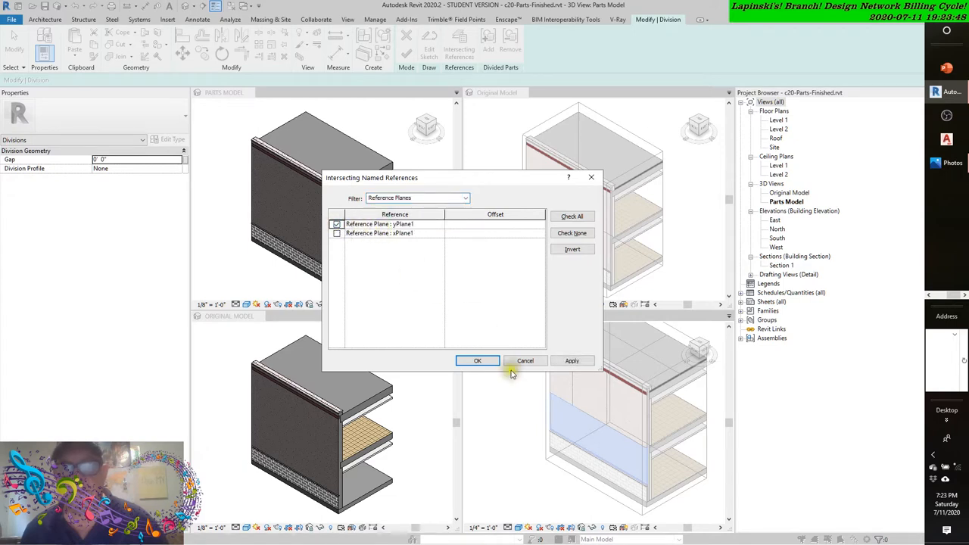
pyautogui.click(477, 361)
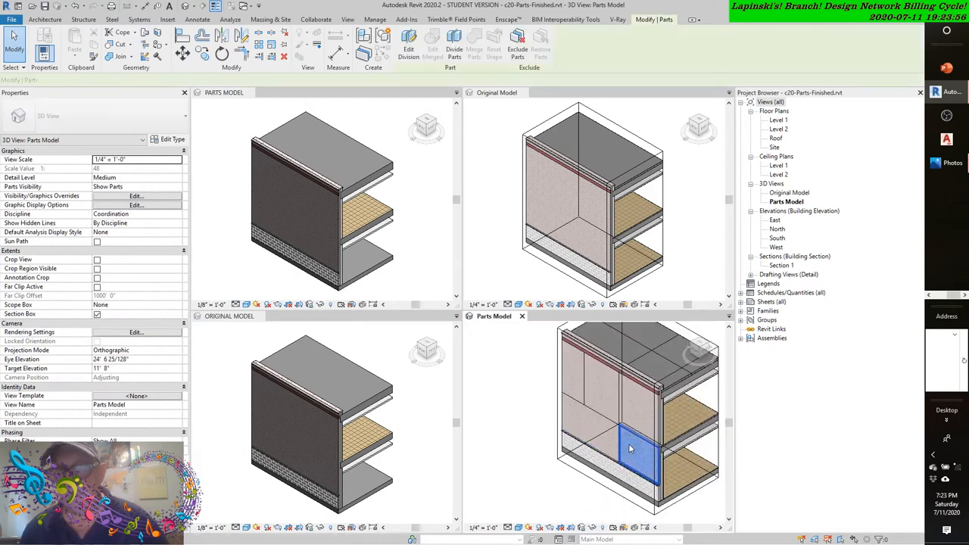
pyautogui.click(628, 449)
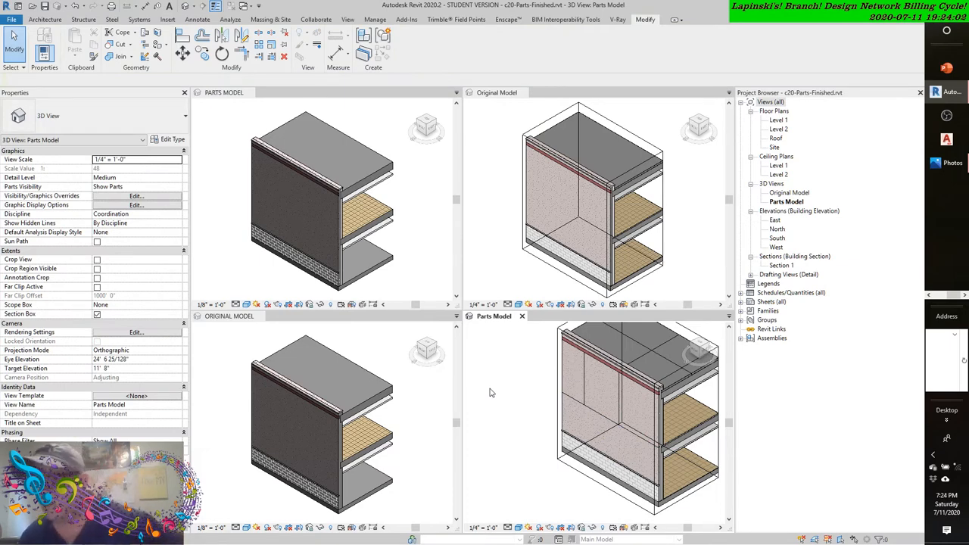
pyautogui.moveTo(508, 403)
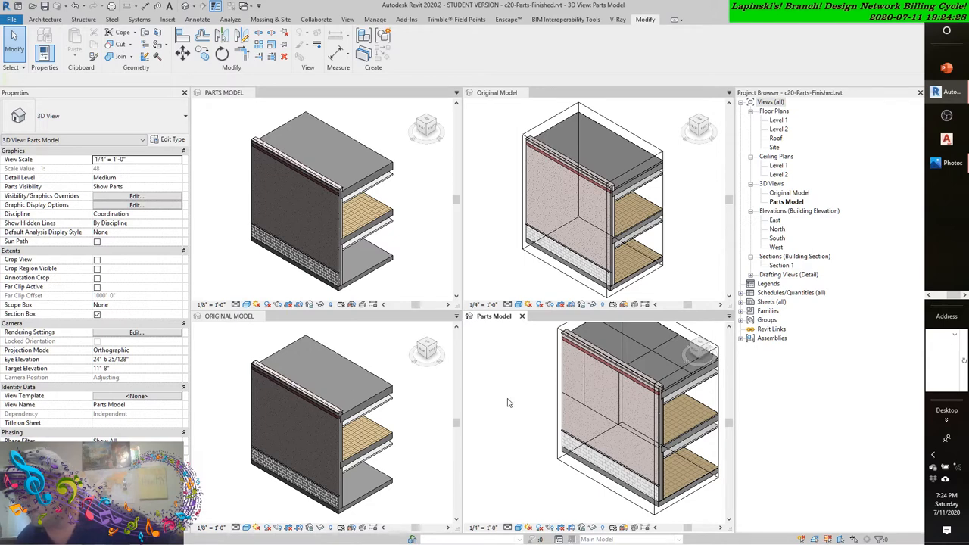
pyautogui.click(621, 409)
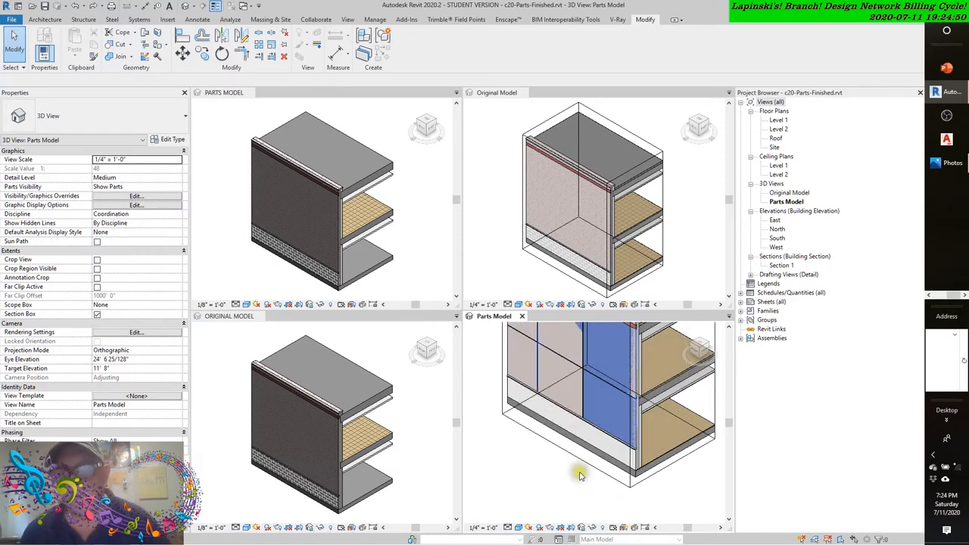
# Select the right-hand wall face parts for merging into one tall panel.
pyautogui.click(593, 418)
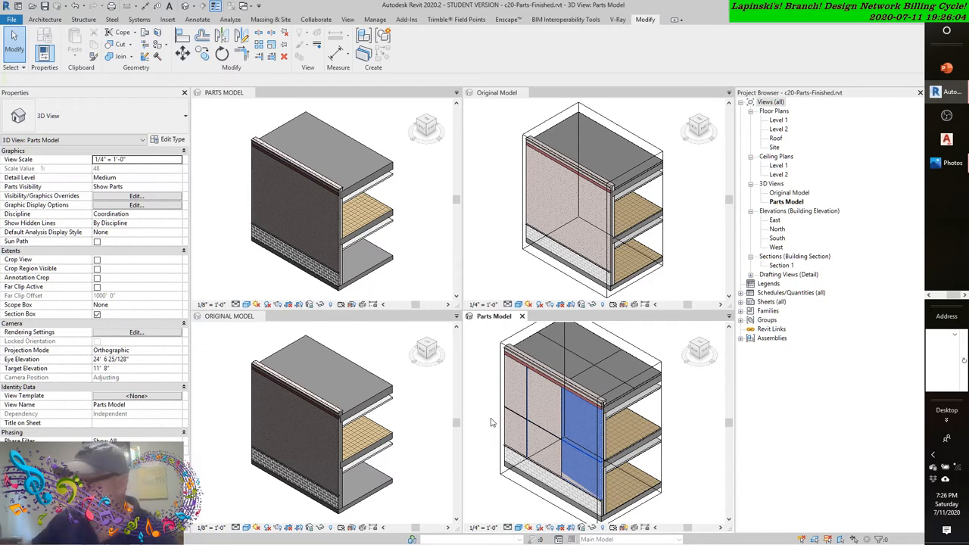
pyautogui.moveTo(448, 379)
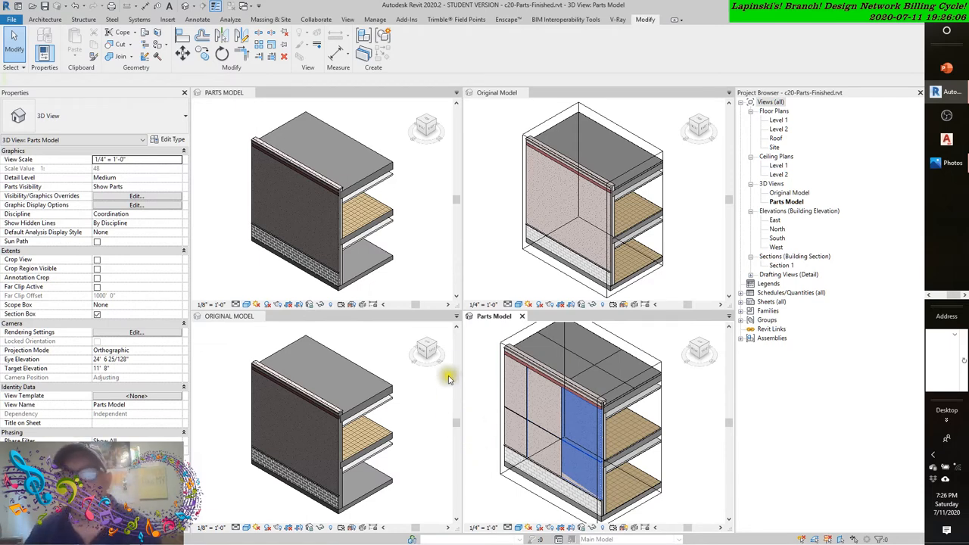
# Activate the Original Model 3D view showing the unsplit wall.
pyautogui.click(497, 92)
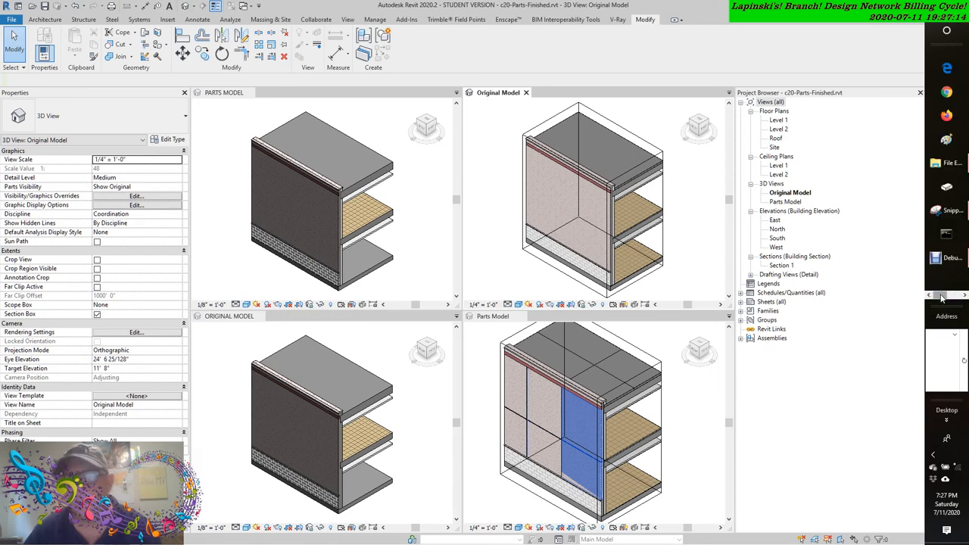
pyautogui.moveTo(947, 257)
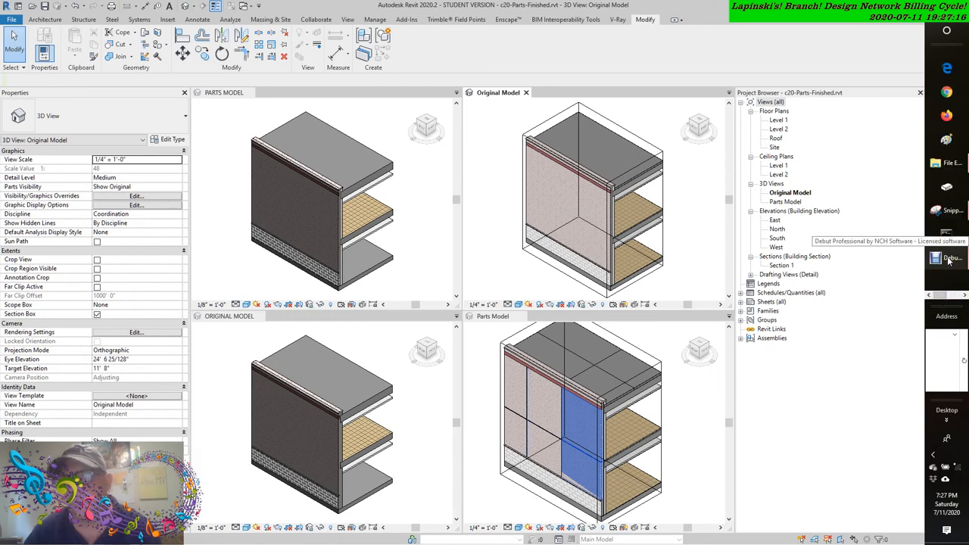